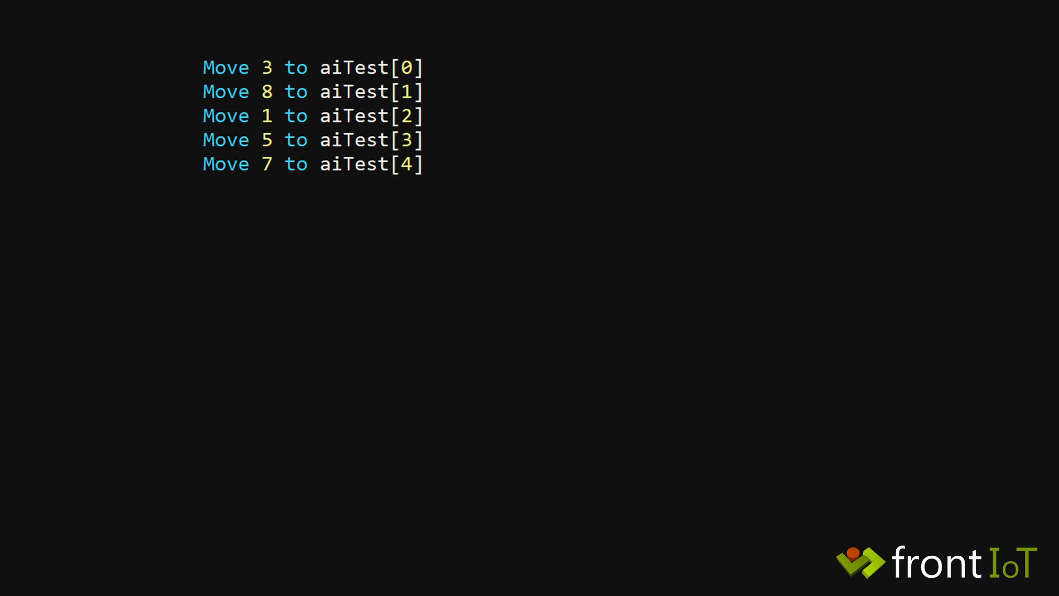
{"action": "type", "text": "Move (StrSplitToArray (\"3,8,1,5,7\", \",\")) to asTest"}
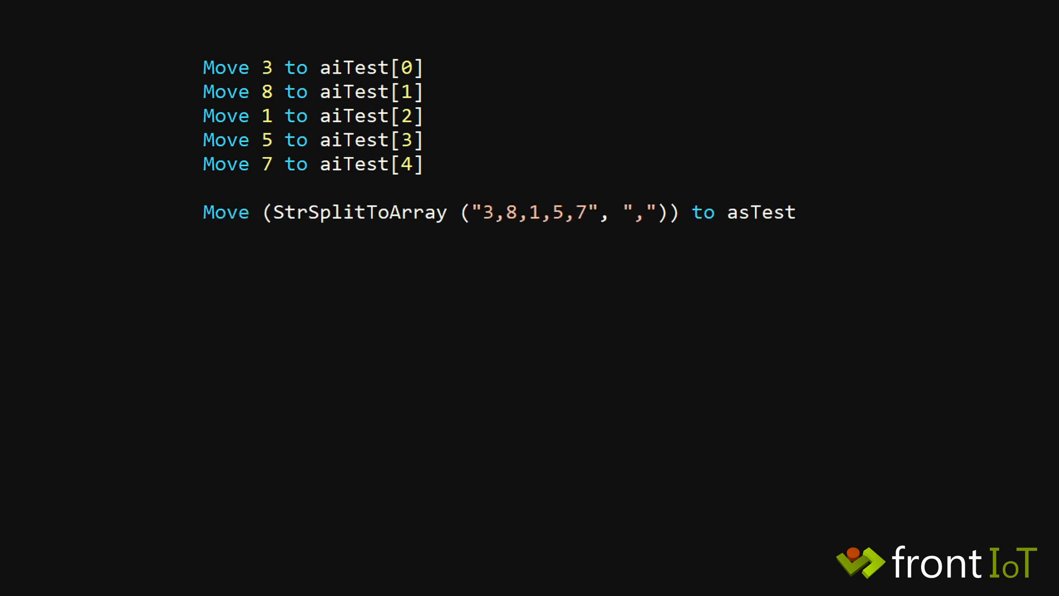
{"action": "type", "text": "Get StrArrayToInt asTest to aiTest2"}
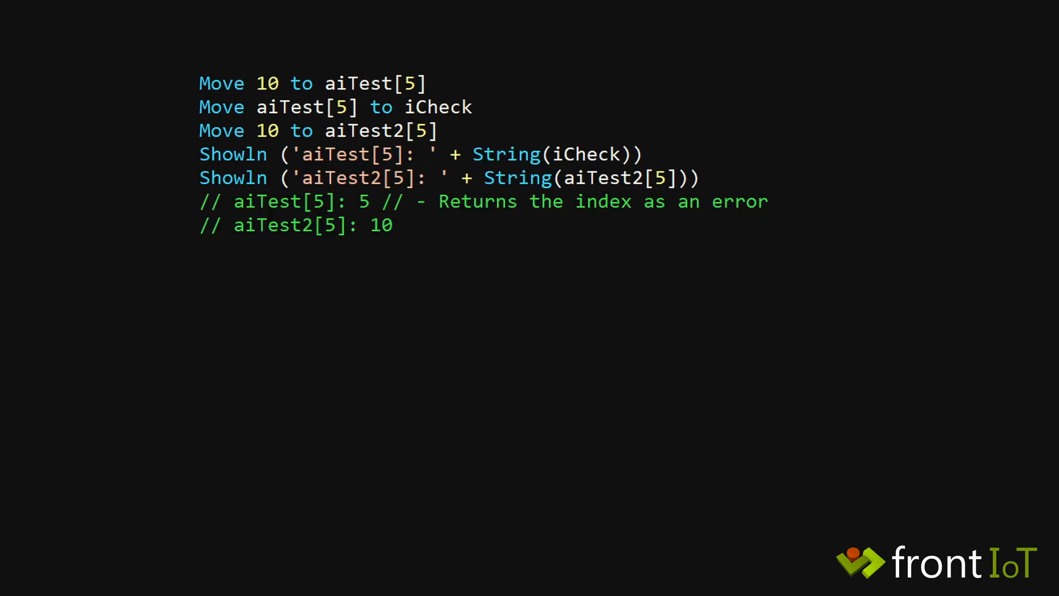
{"action": "type", "text": "Function StrArrayToInt String[] asInput Returns Integer[]"}
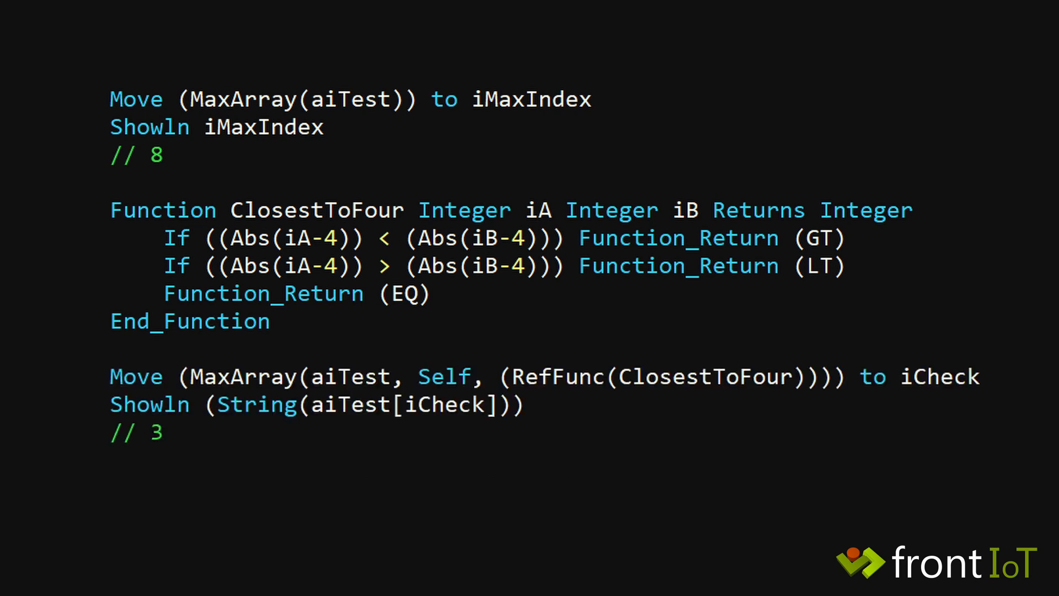
{"action": "type", "text": "// MinArray works the same, just the other way around..."}
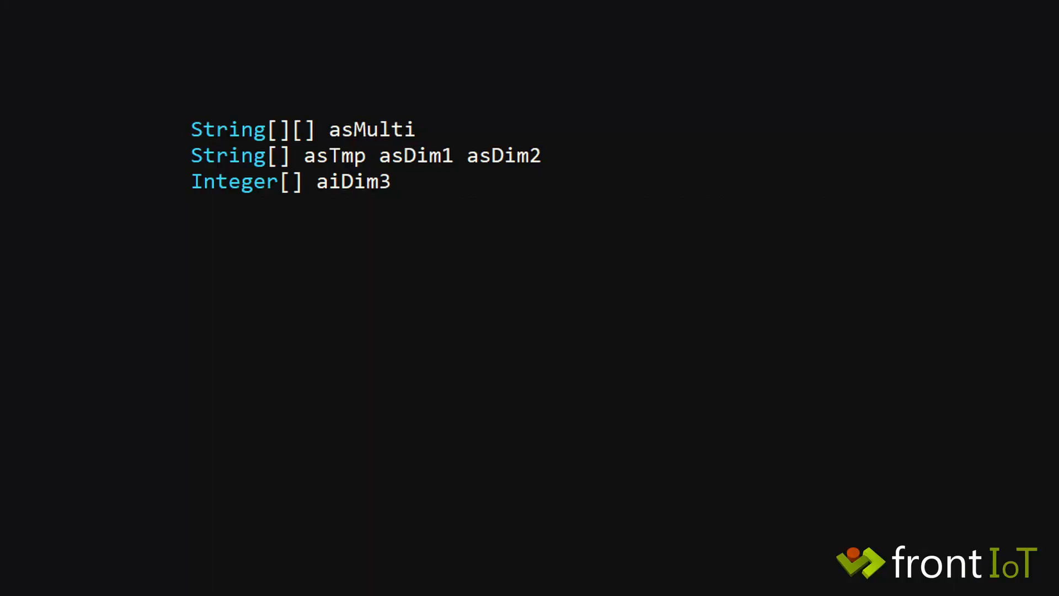
{"action": "type", "text": "Move (StrSplitToArray(\"a,b,c,d,e,f,g\", \",\") to asDim1"}
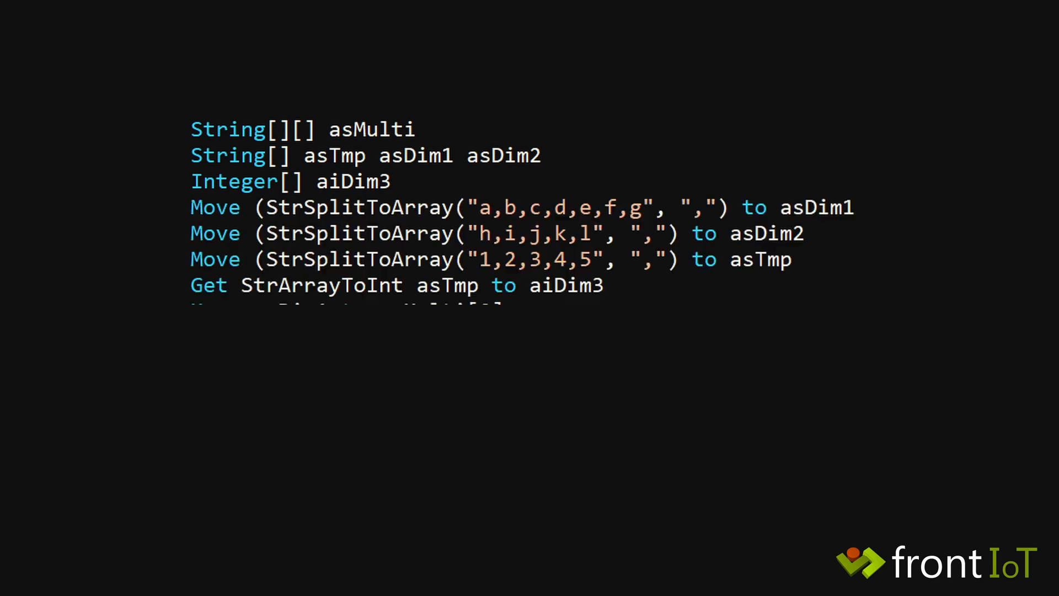